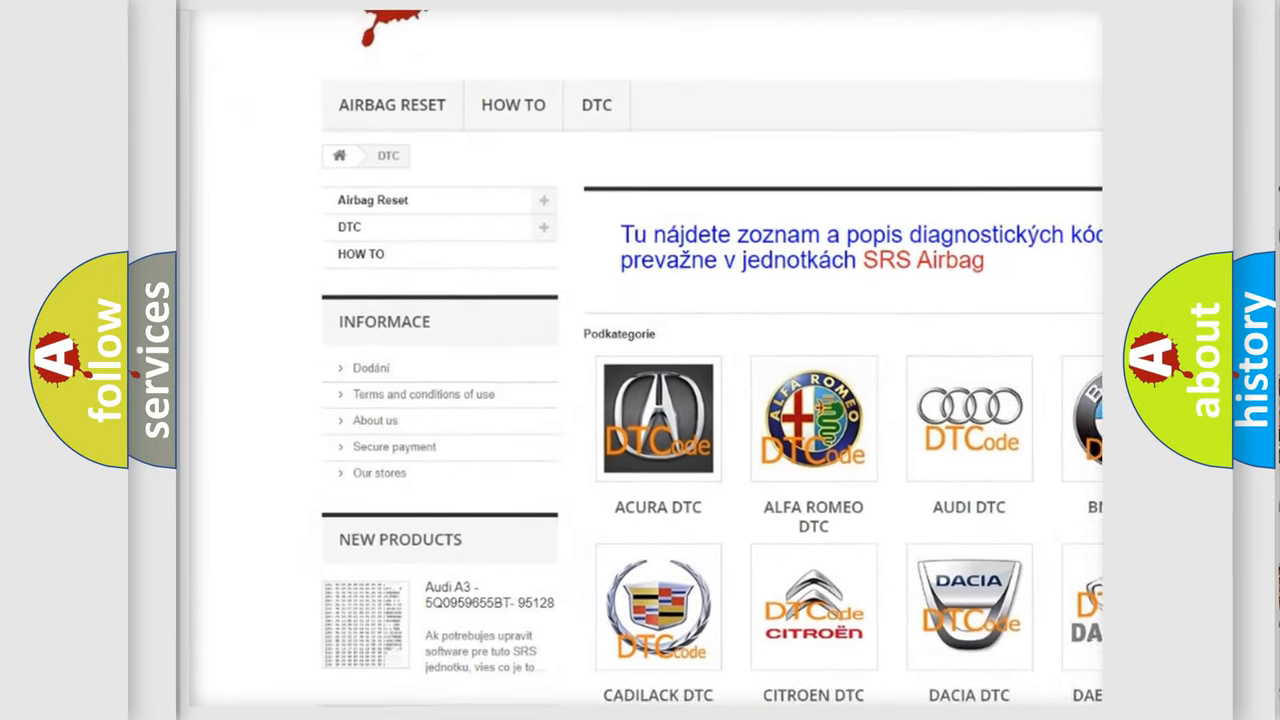
{"action": "scroll", "scroll_direction": "down", "scroll_amount": 3}
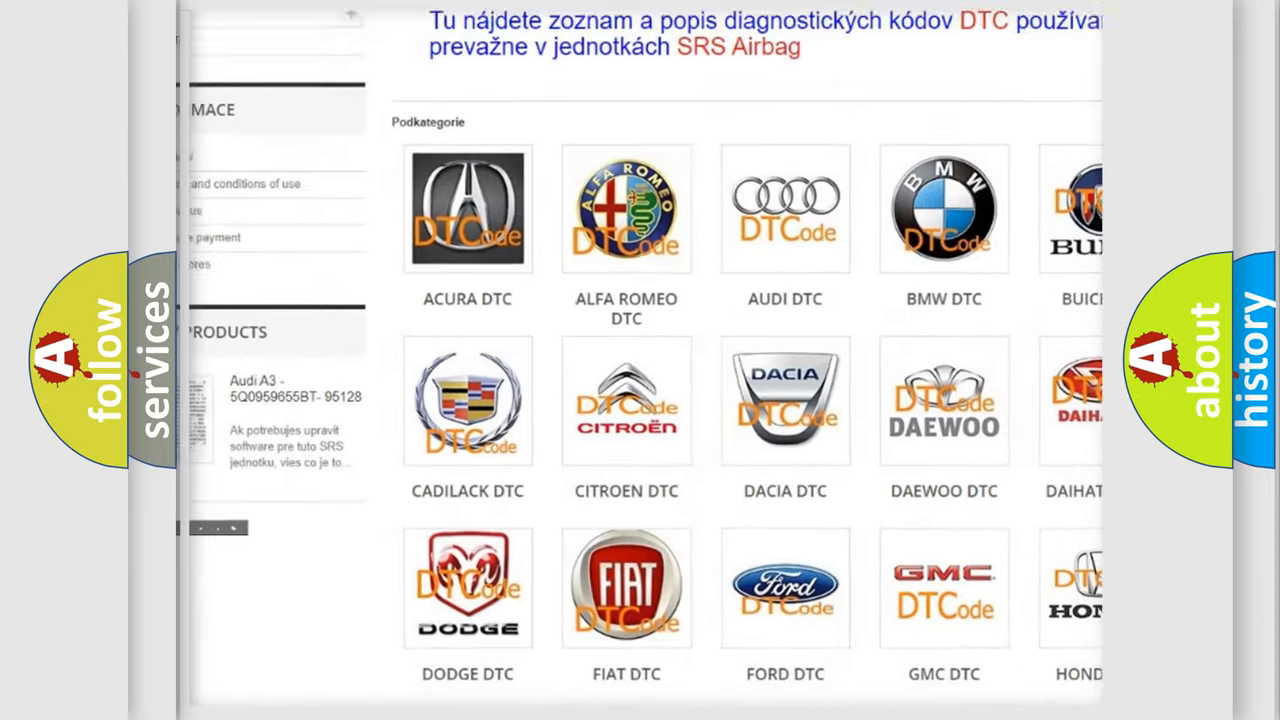
{"action": "scroll", "scroll_direction": "down", "scroll_amount": 3}
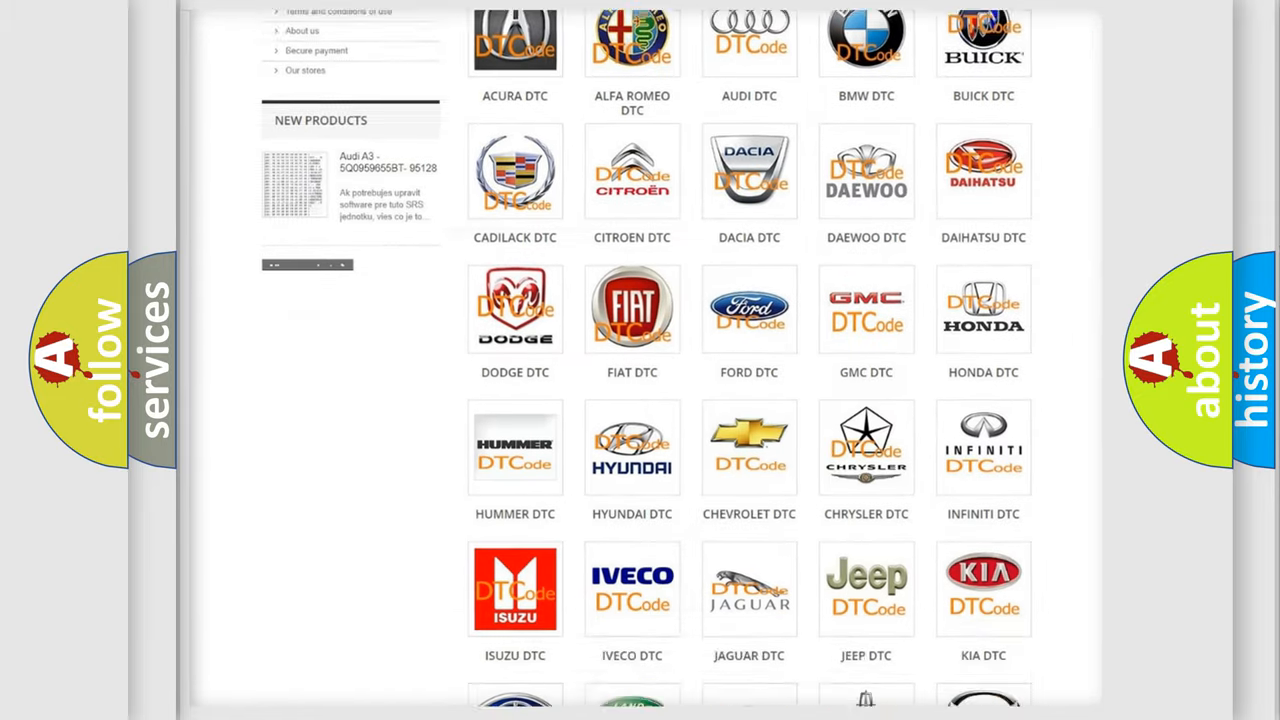
{"action": "scroll", "scroll_direction": "down", "scroll_amount": 3}
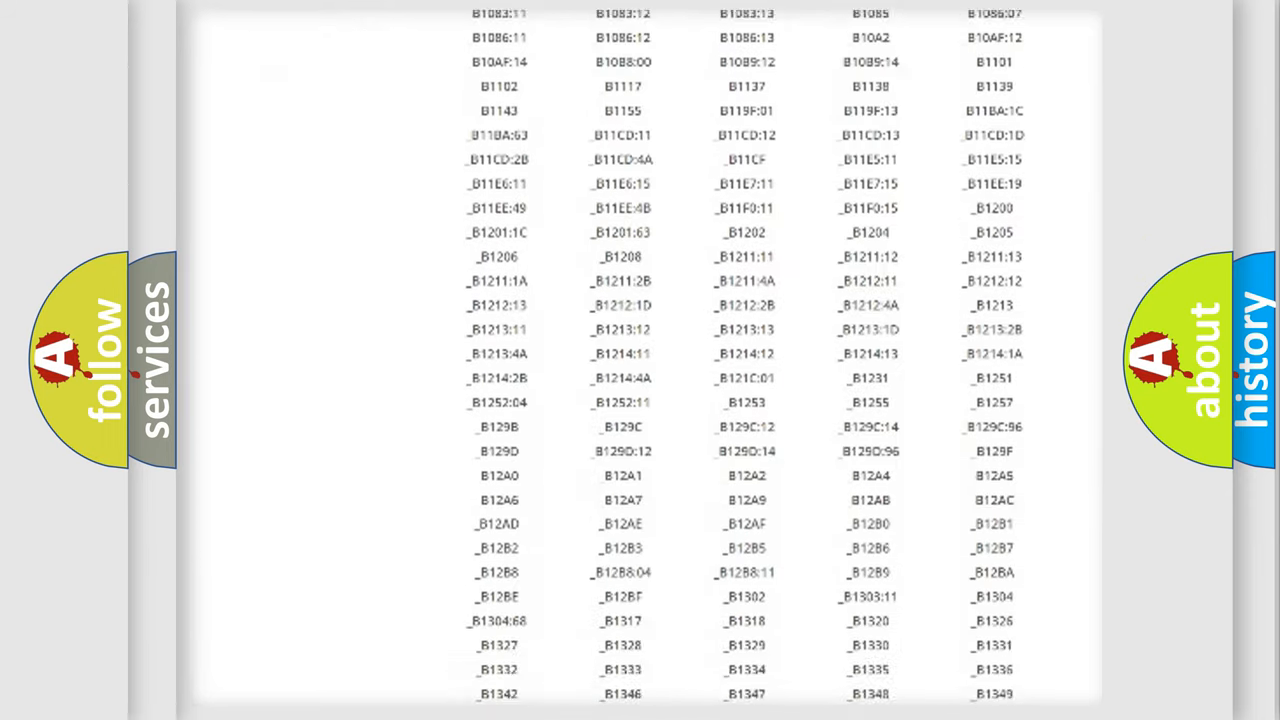
{"action": "scroll", "scroll_direction": "down", "scroll_amount": 3}
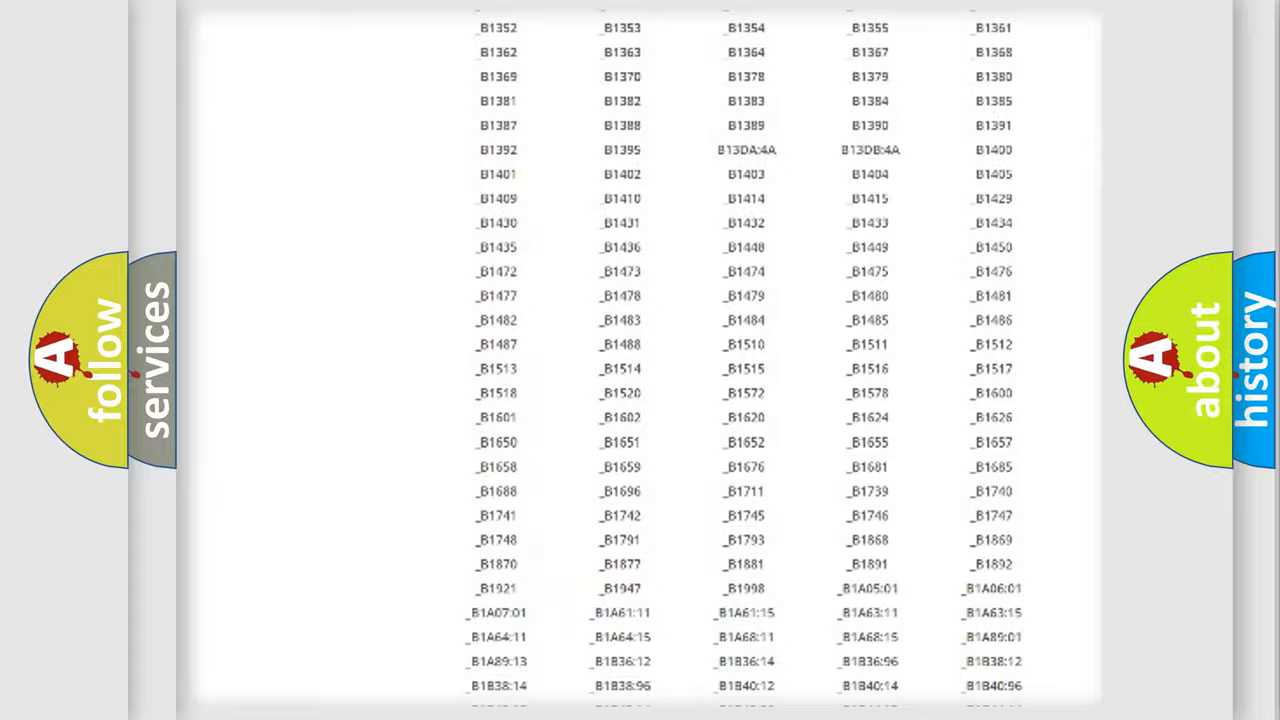